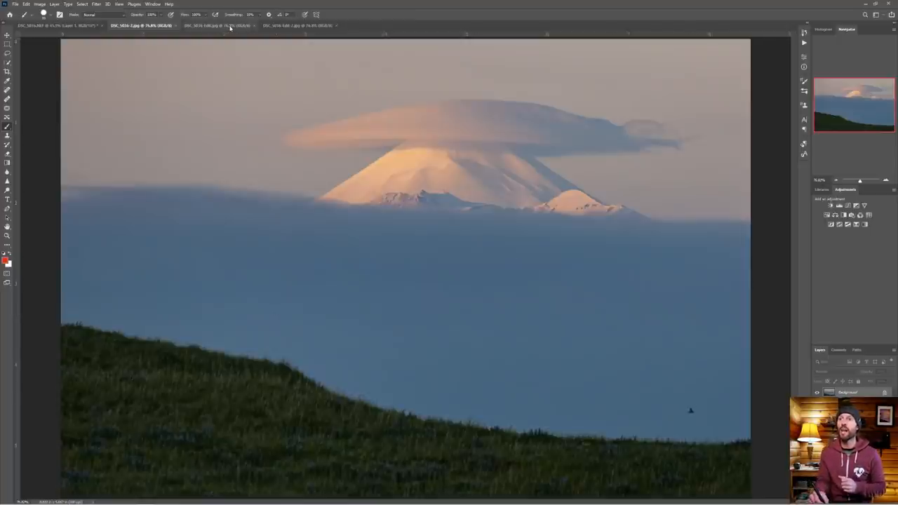
- Switch to the volcano document showing the dense flock of birds across the sky
click(223, 25)
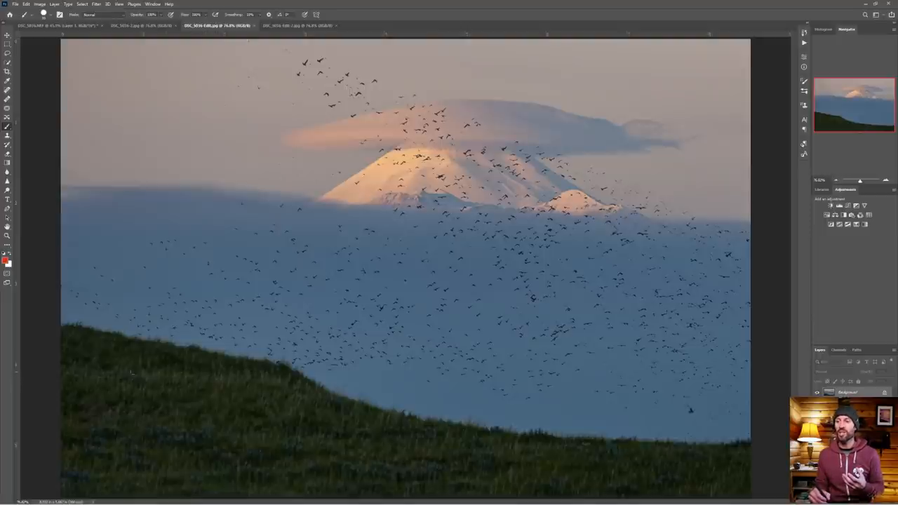
- Paint a red brush stroke tracing the grass ridge from left to right across the bottom
drag(82, 345, 656, 446)
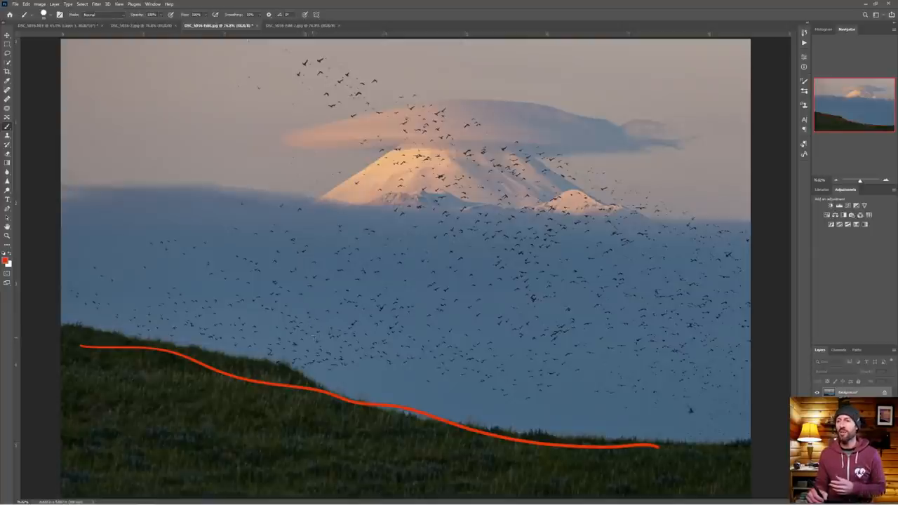
drag(211, 376, 250, 365)
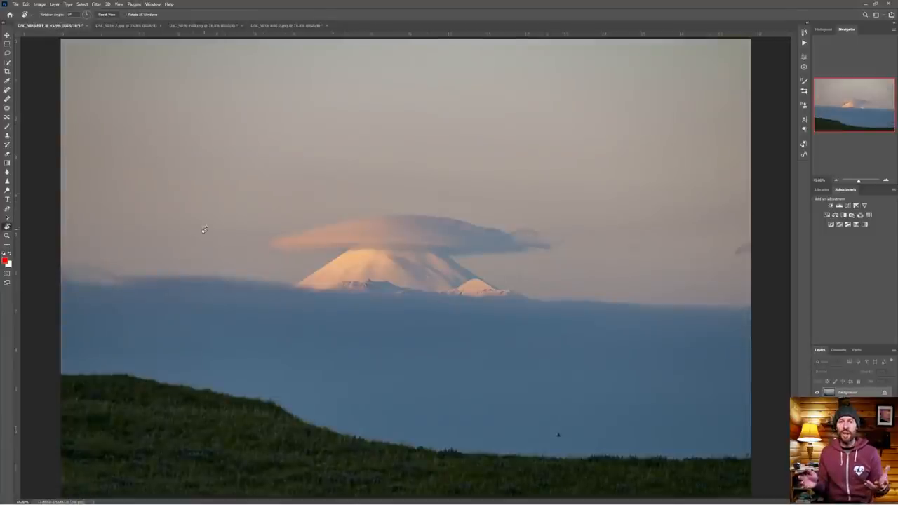
mouse_move(324, 104)
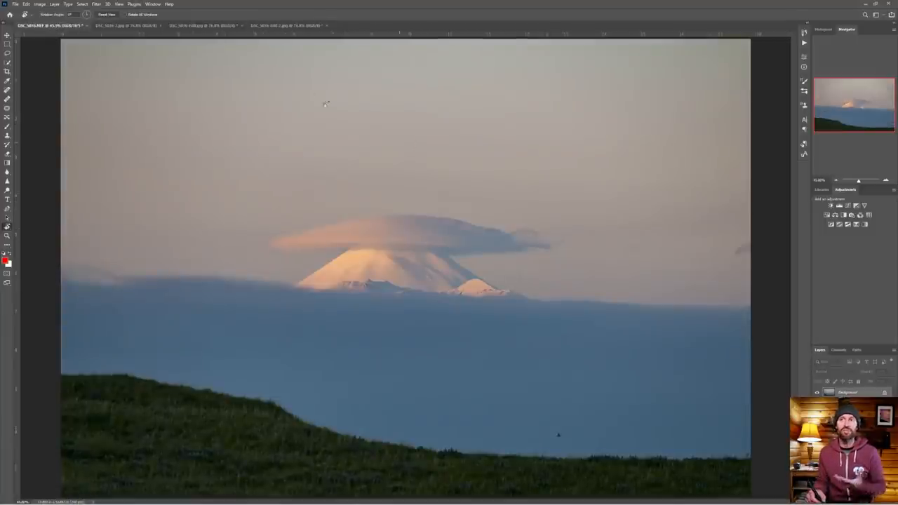